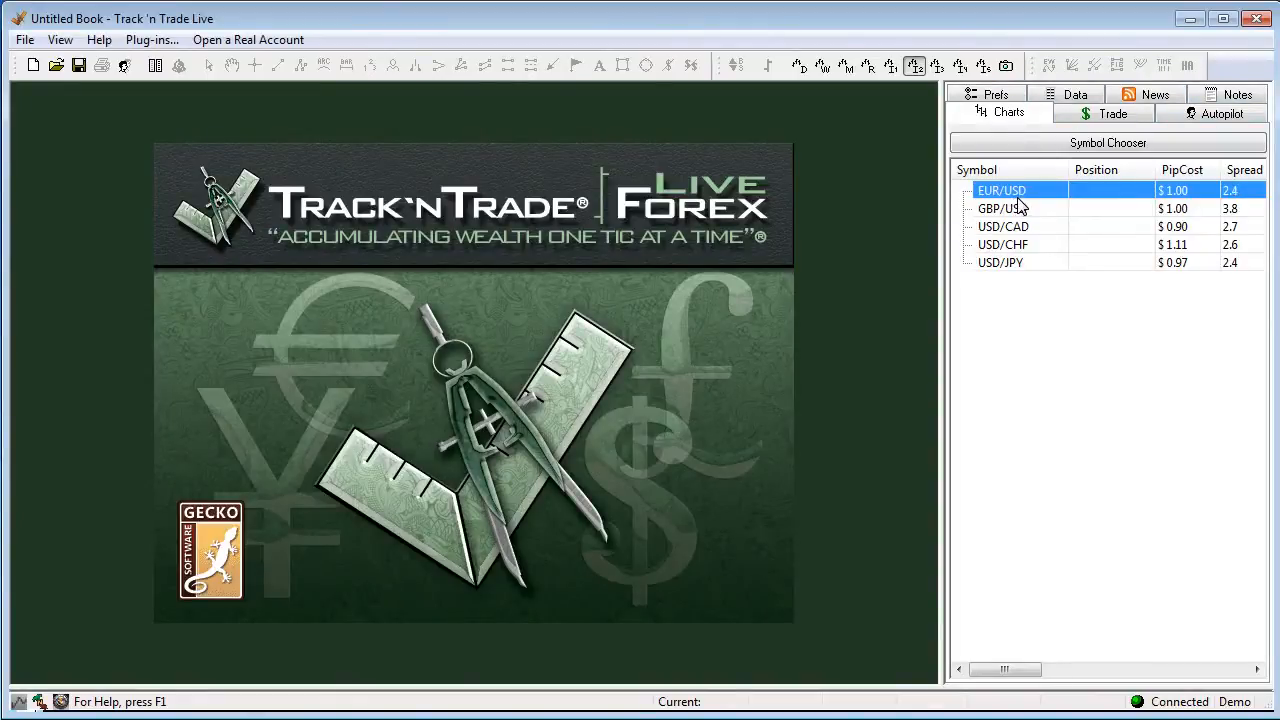
pyautogui.moveTo(1022, 264)
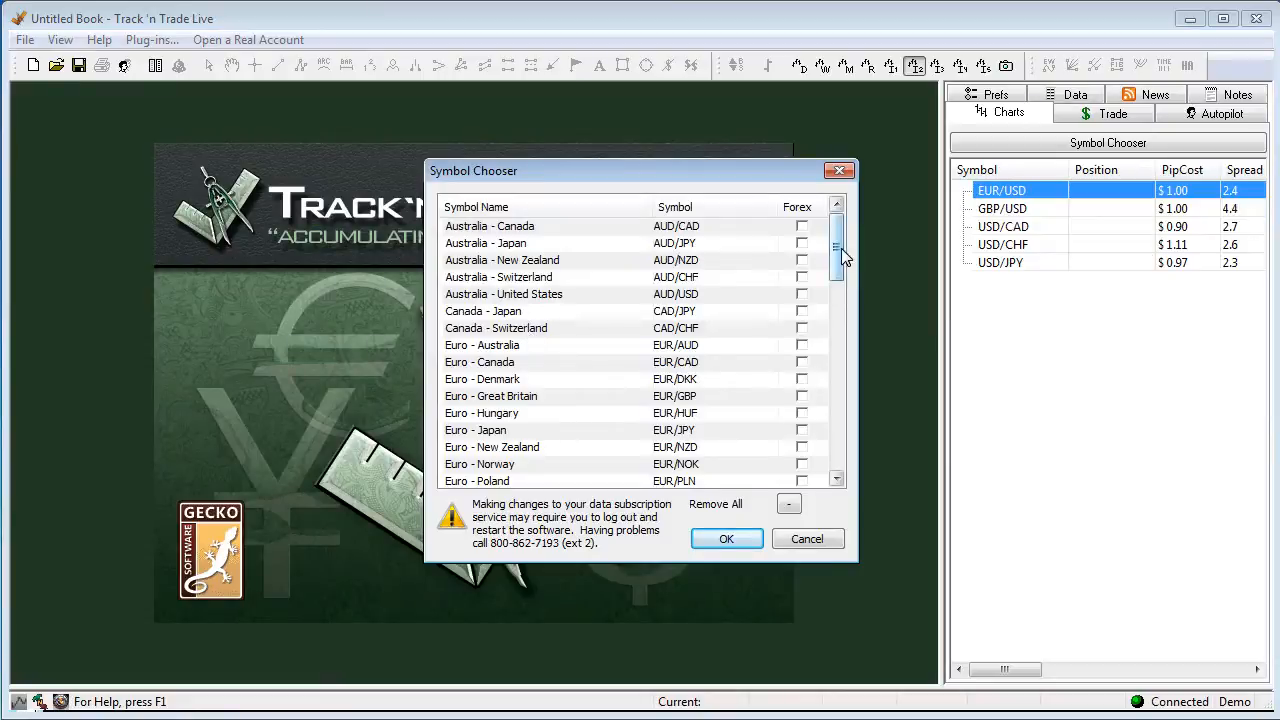
# - Tick Forex for Australia – United States (AUD/USD) in the Symbol Chooser and confirm
pyautogui.scroll(-3)
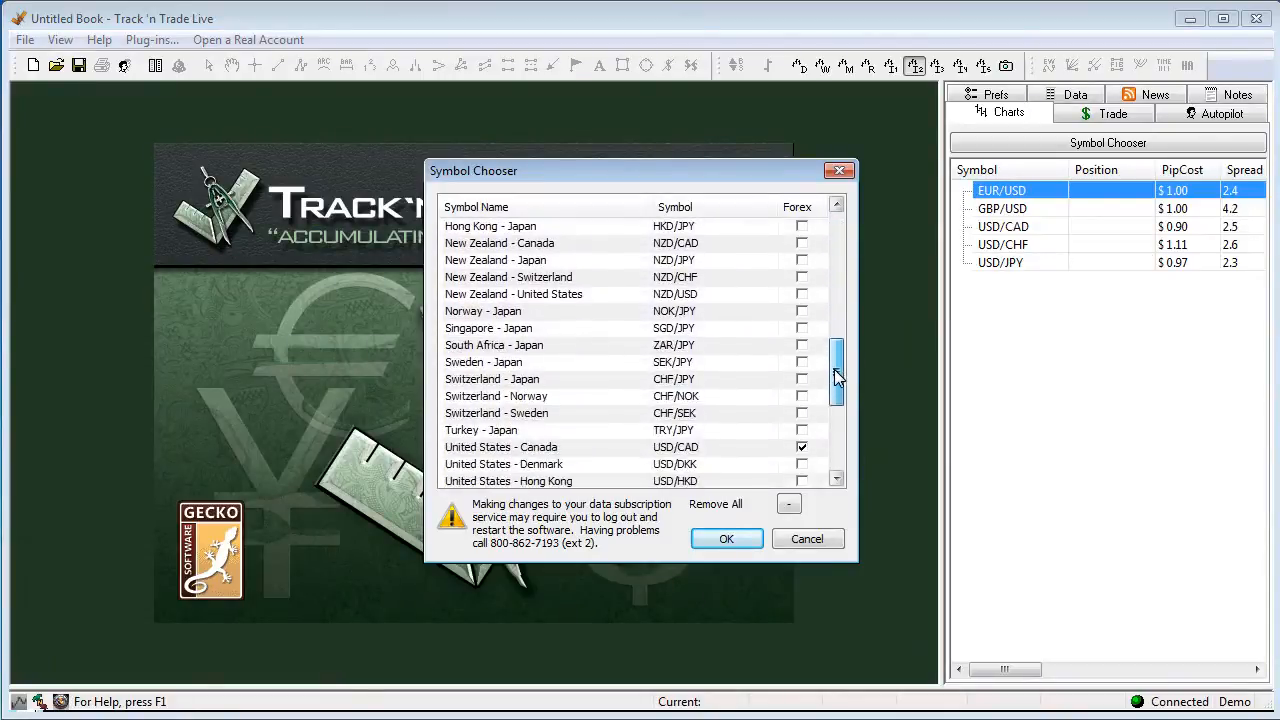
pyautogui.scroll(-3)
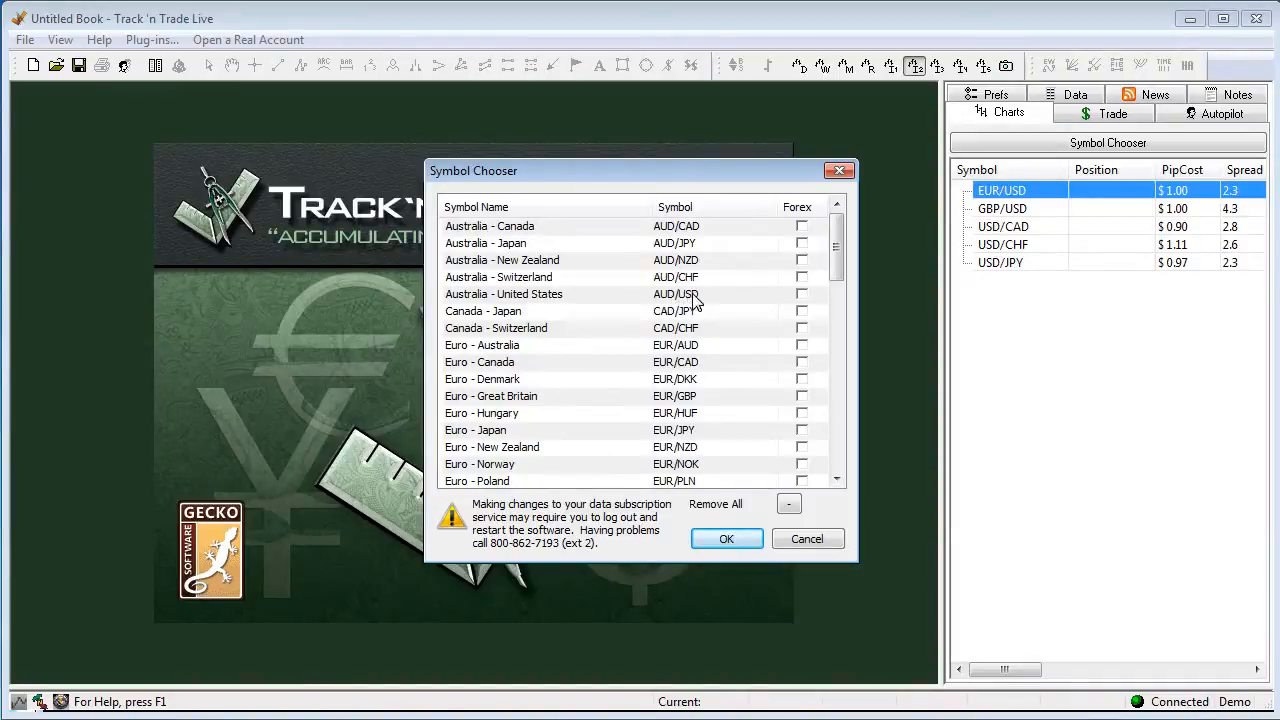
pyautogui.moveTo(808, 302)
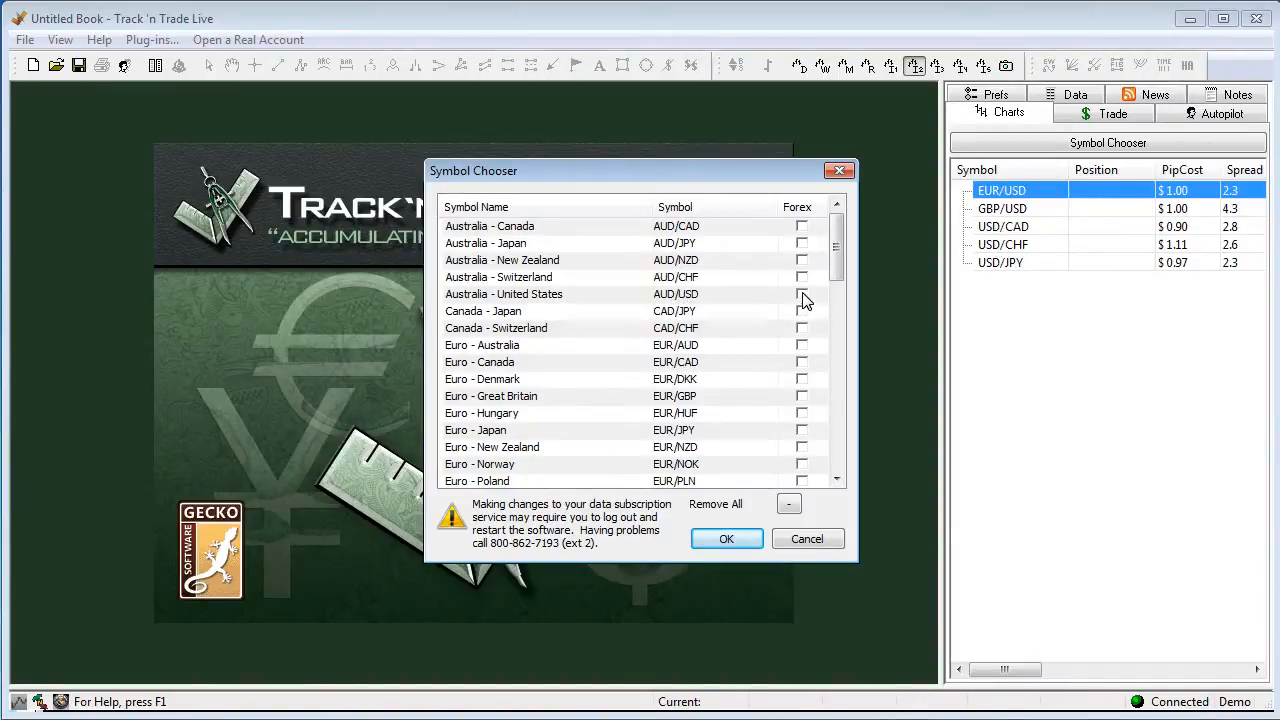
pyautogui.click(726, 538)
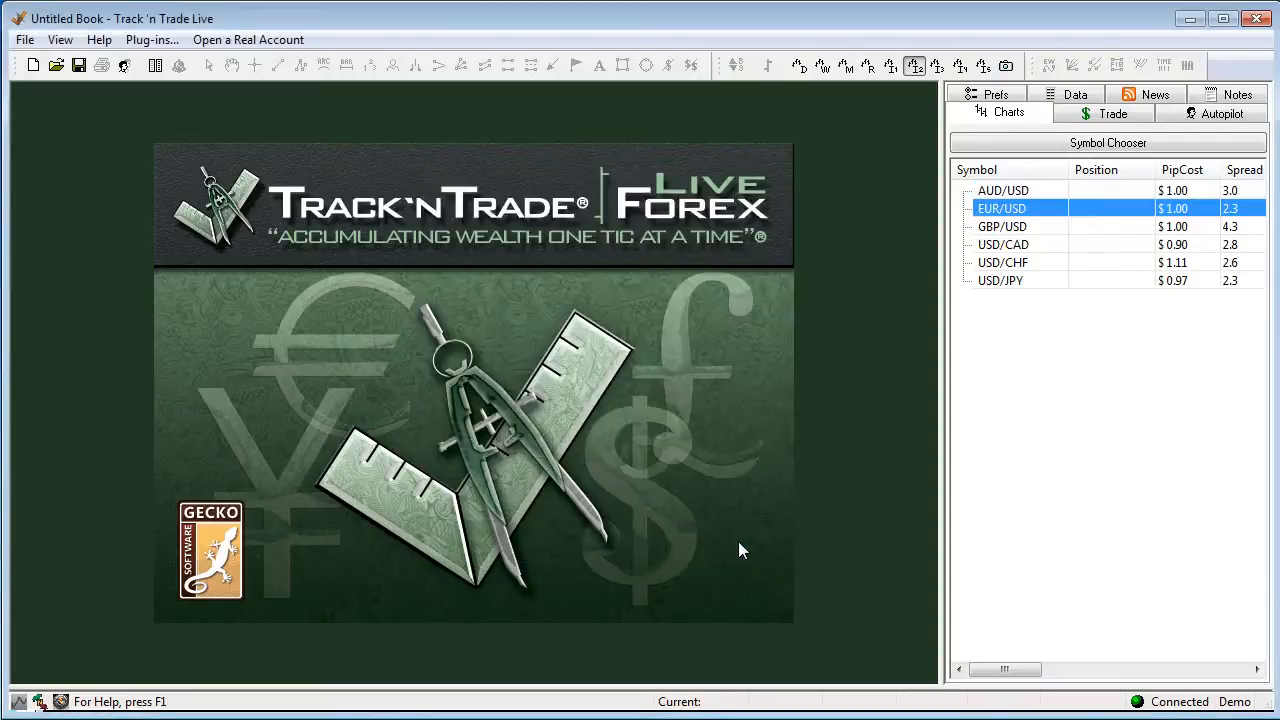
# - Open a 5 Minute chart for the newly added AUD/USD pair from its chart choices
pyautogui.click(1002, 190)
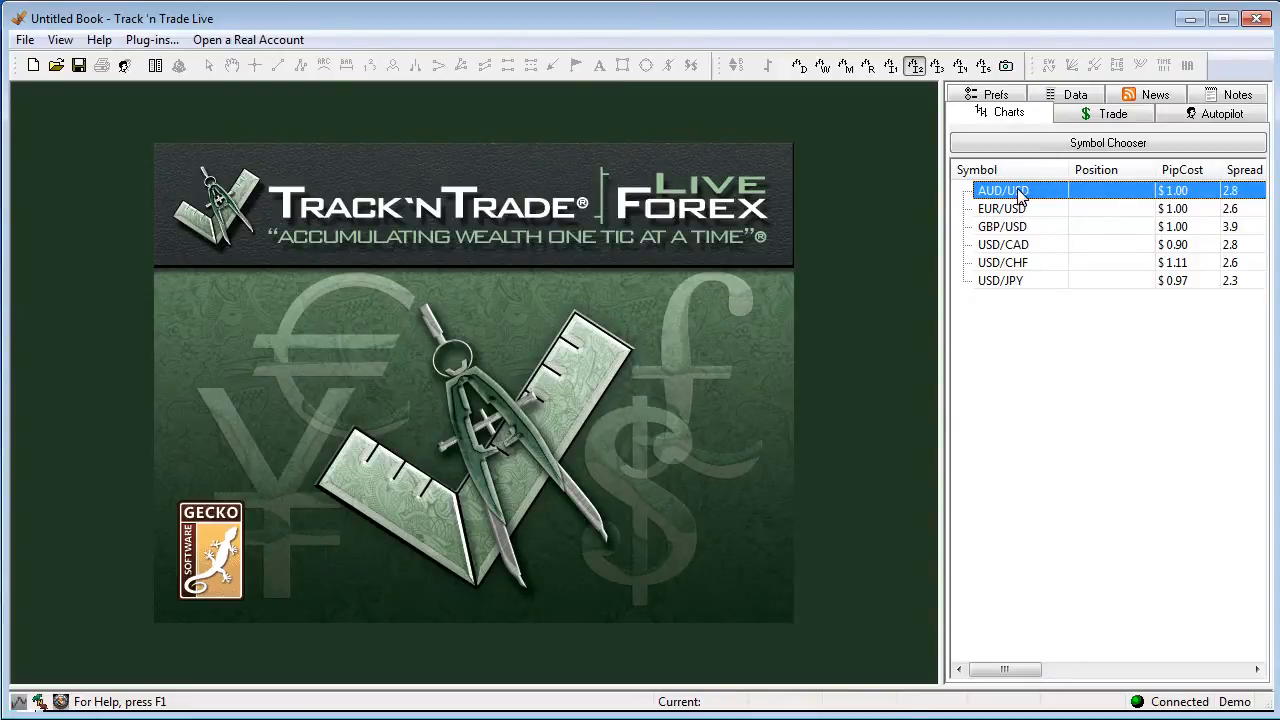
pyautogui.rightClick(1002, 190)
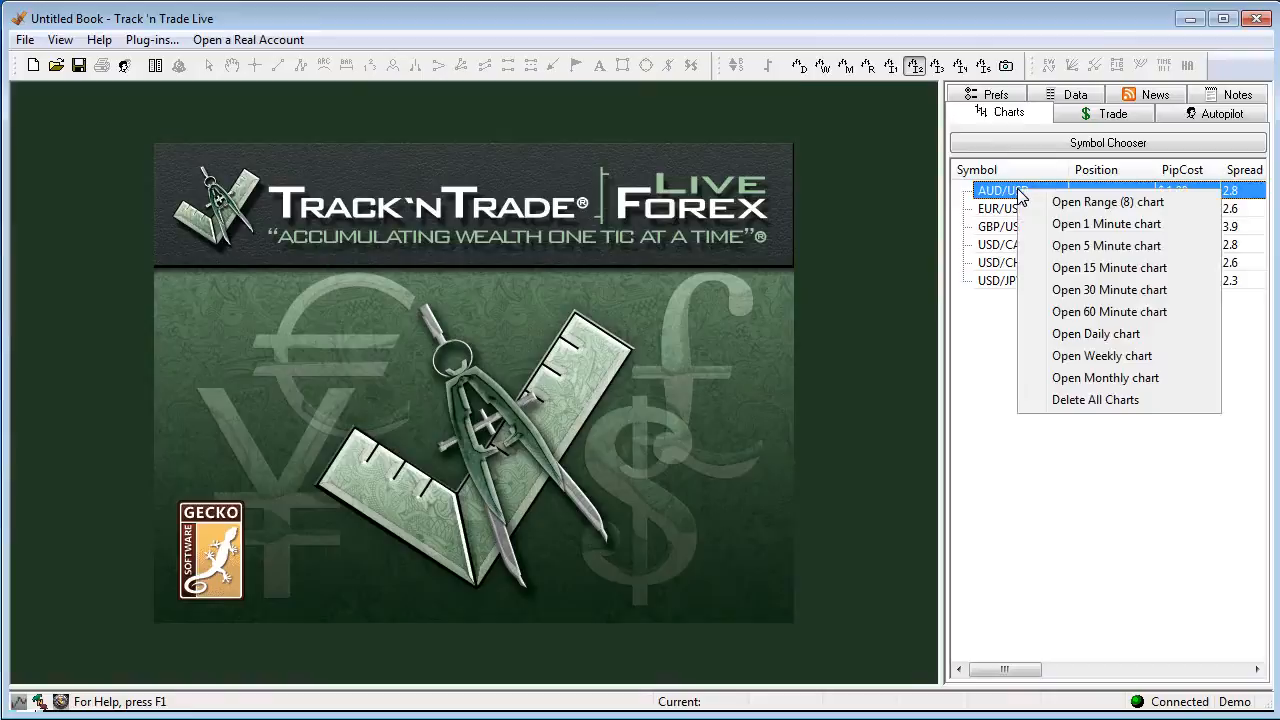
pyautogui.moveTo(1104, 378)
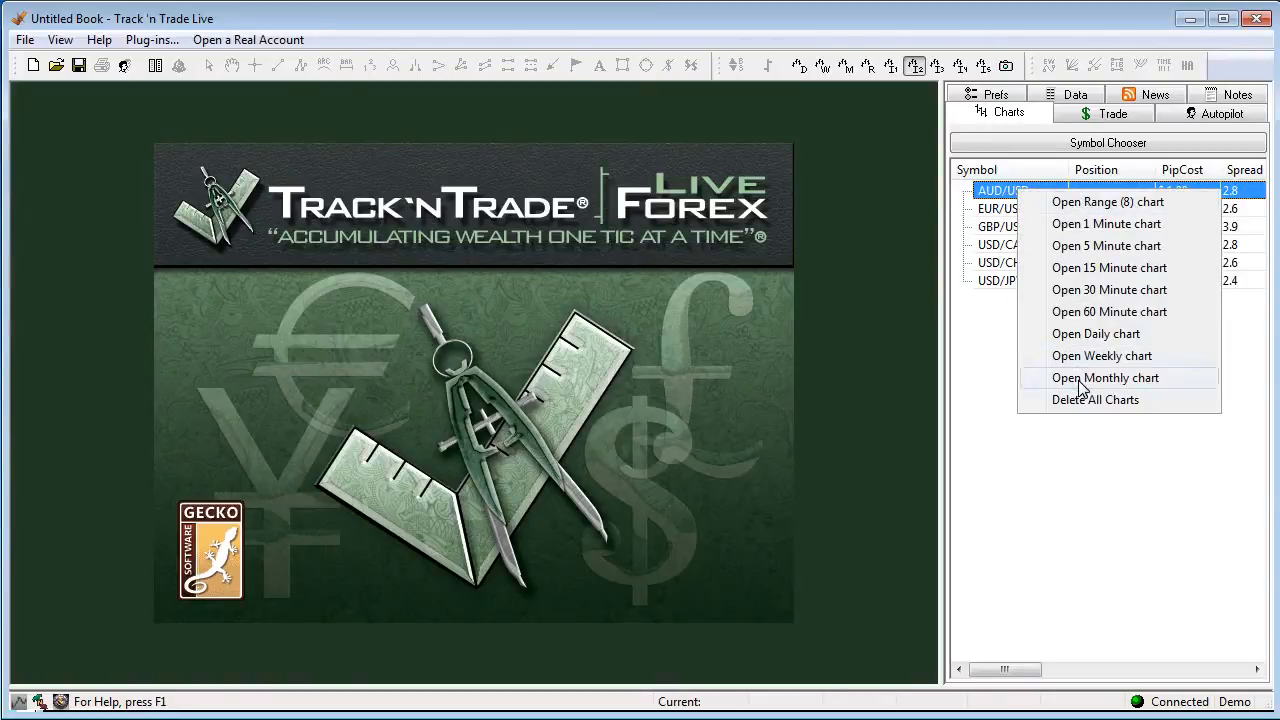
pyautogui.moveTo(1104, 244)
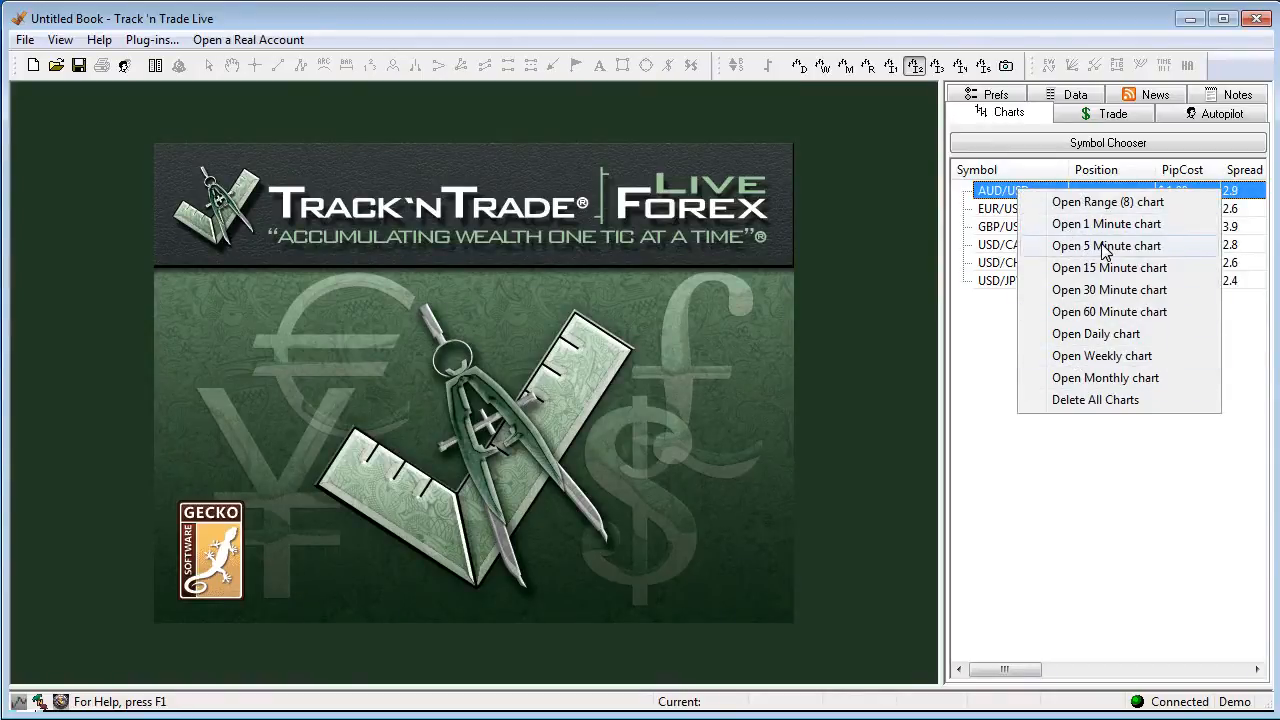
pyautogui.click(1108, 244)
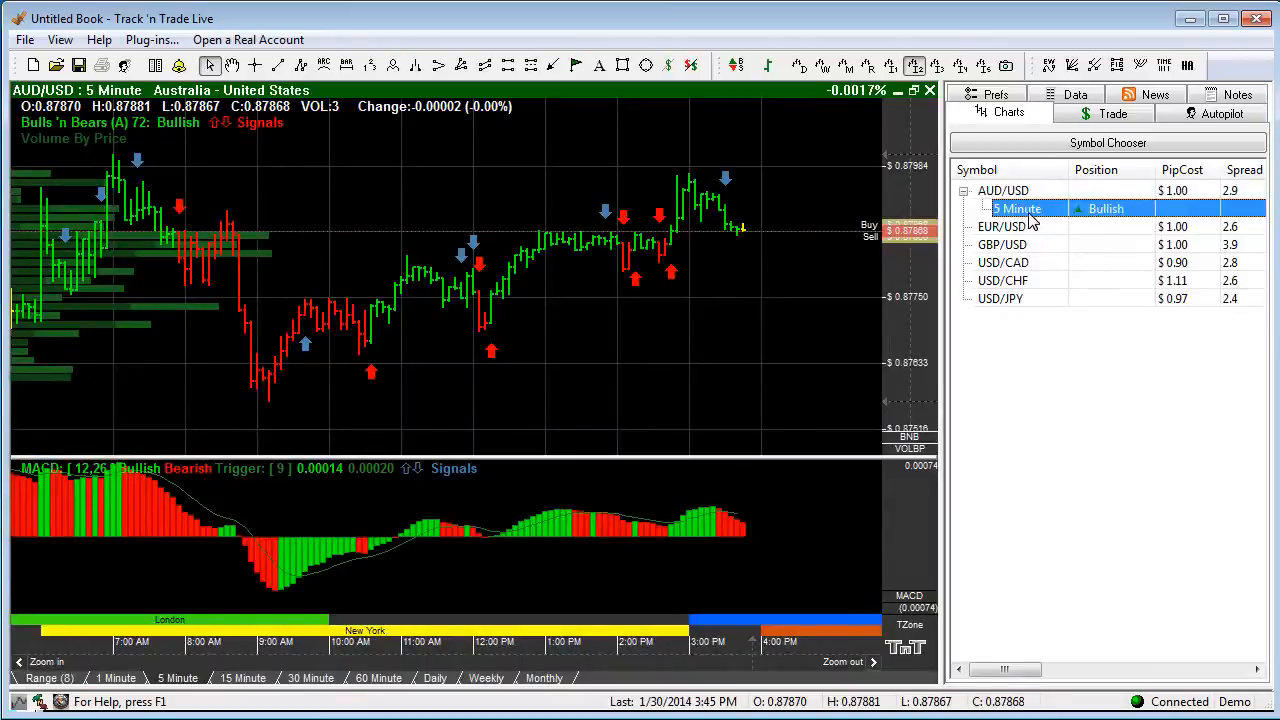
pyautogui.moveTo(1018, 218)
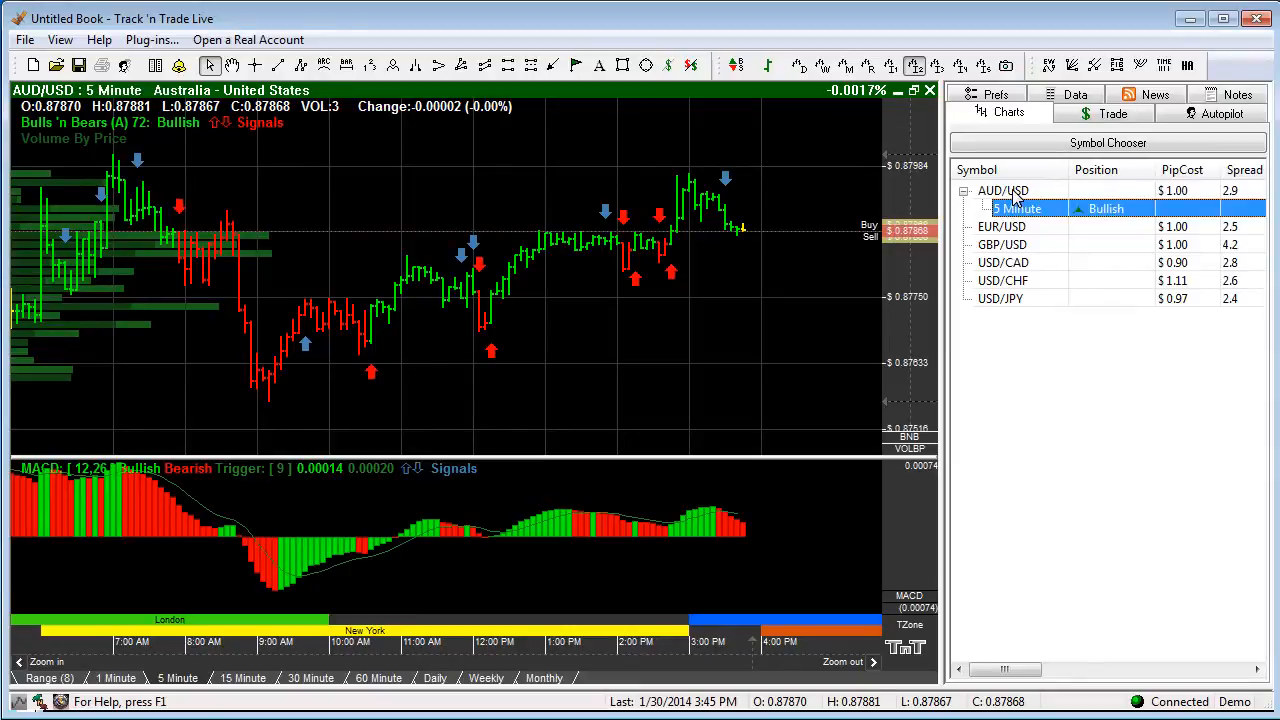
# - Open a 15 Minute AUD/USD chart and switch between the 5 and 15 minute charts to compare
pyautogui.rightClick(1016, 208)
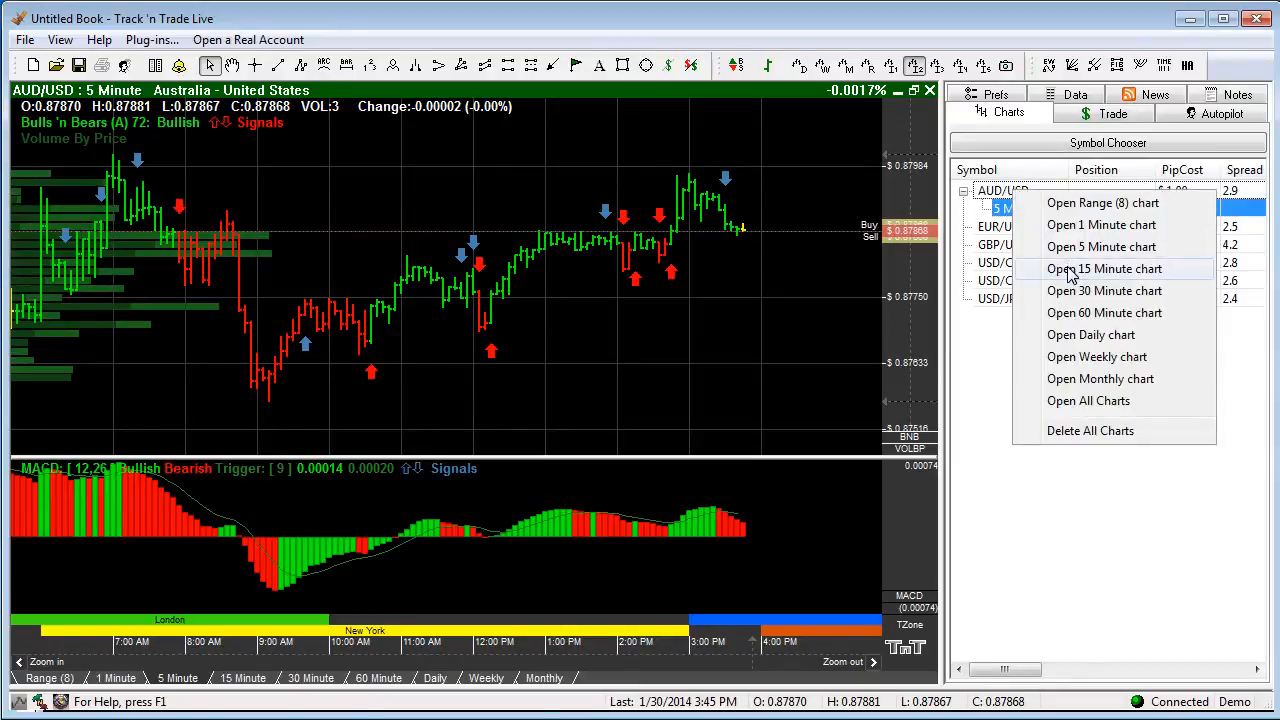
pyautogui.click(1104, 268)
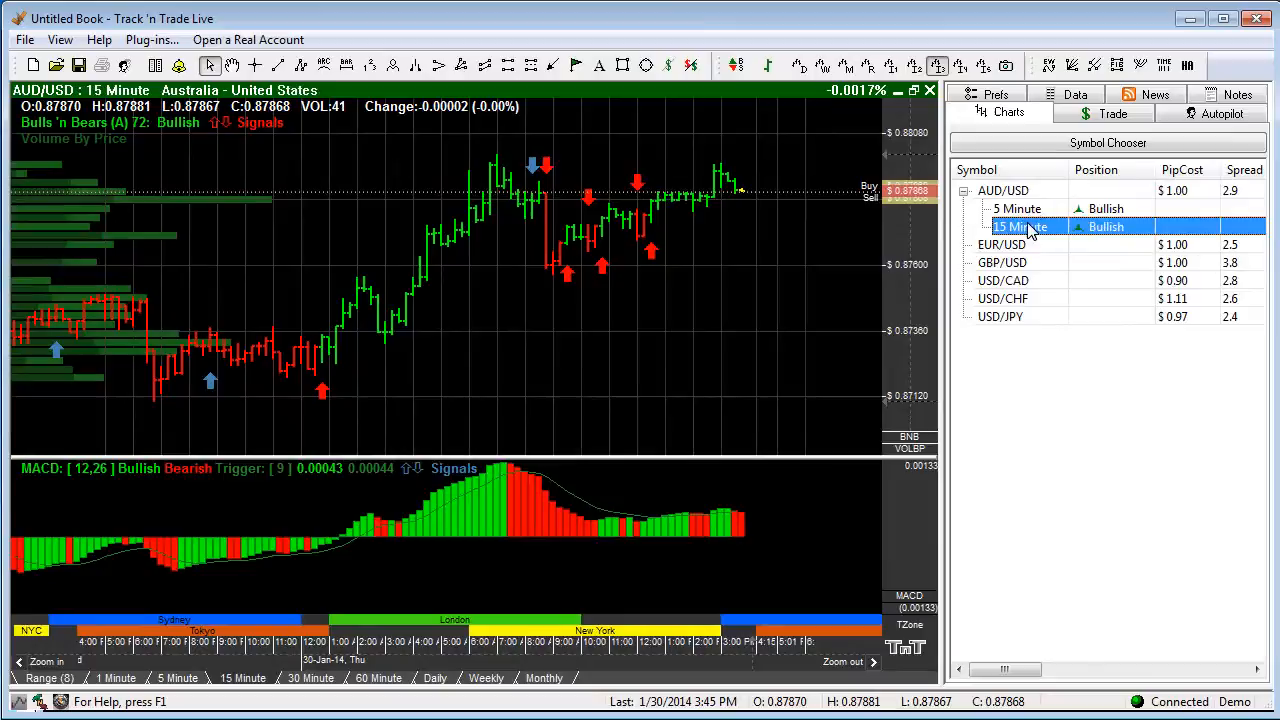
pyautogui.click(1020, 208)
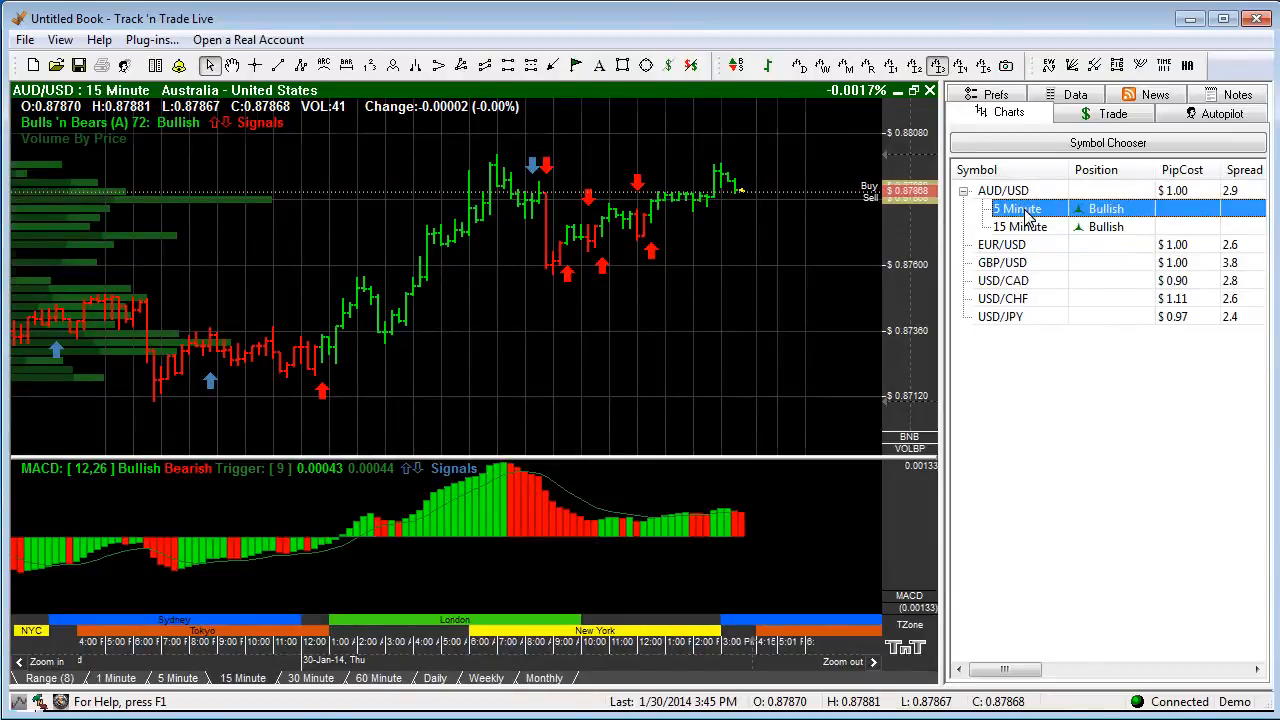
pyautogui.click(1022, 226)
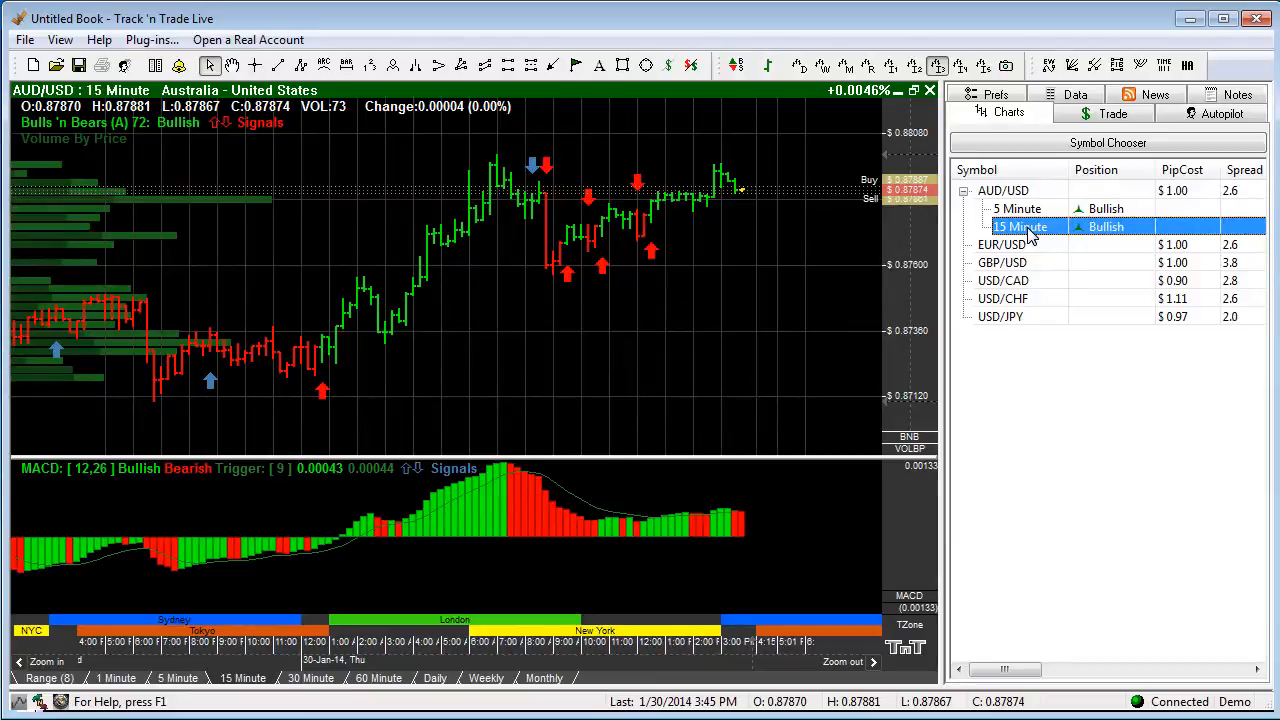
pyautogui.click(1016, 208)
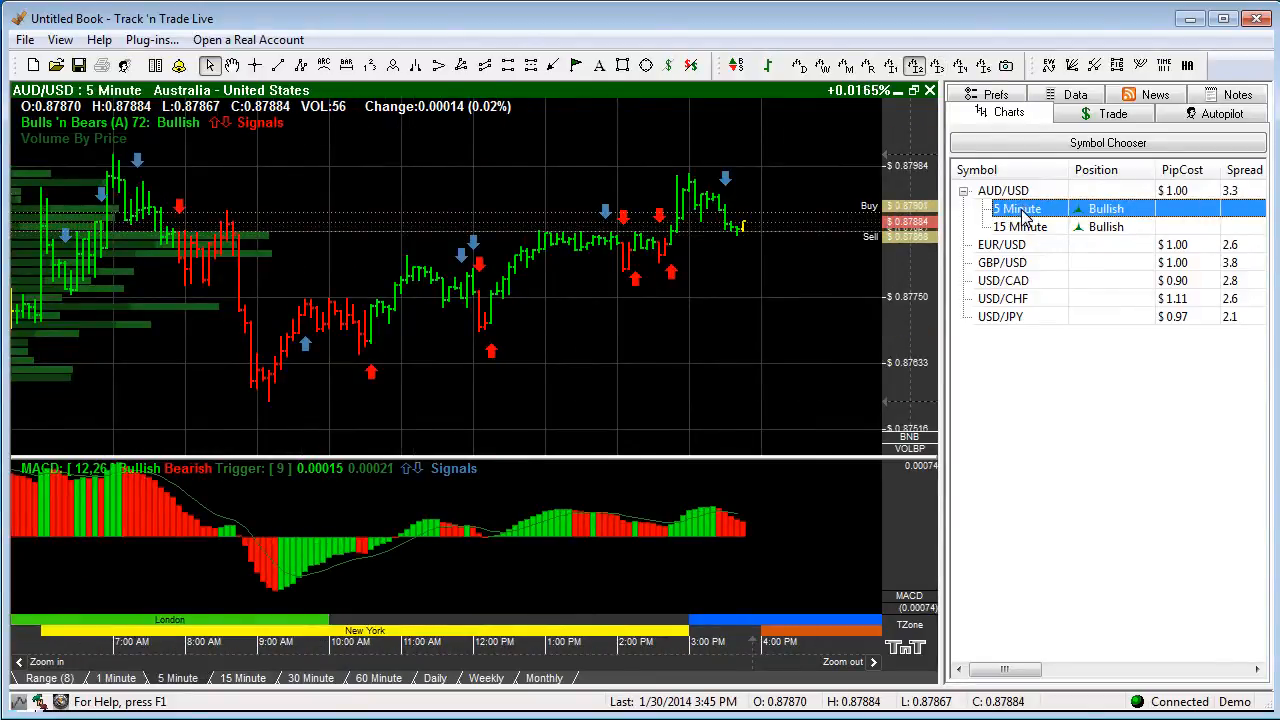
pyautogui.moveTo(578, 364)
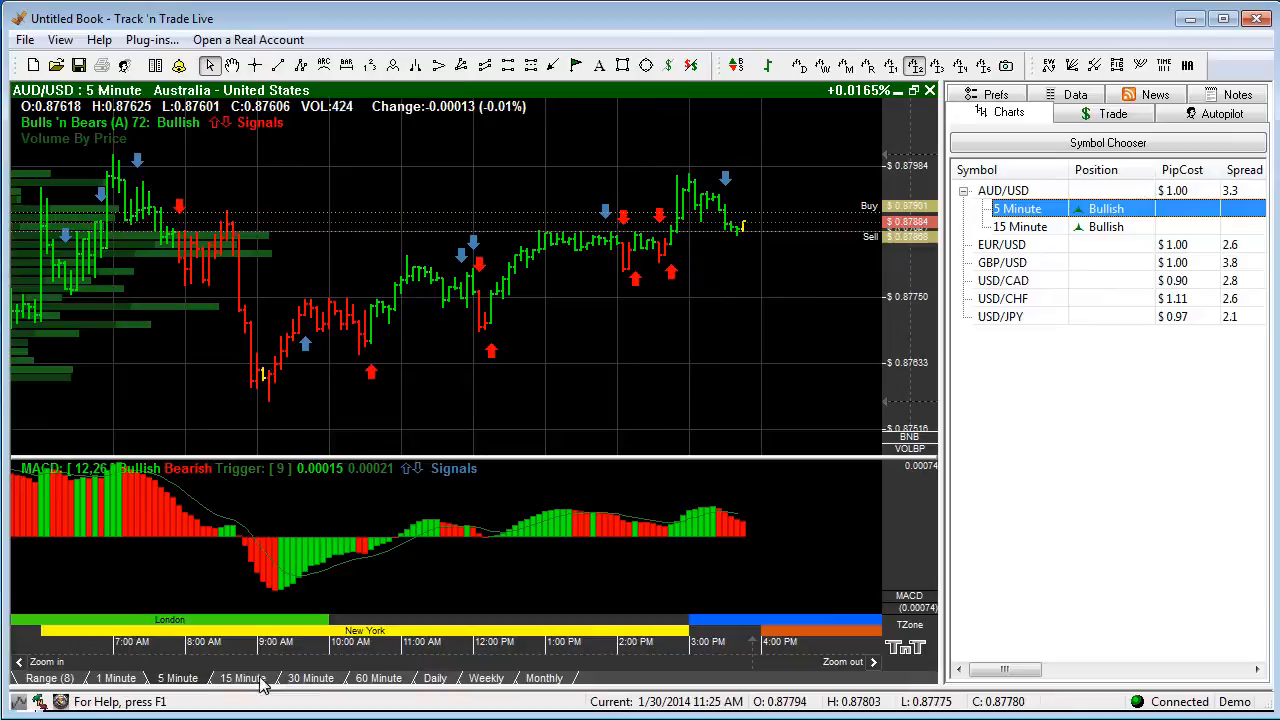
pyautogui.moveTo(492, 420)
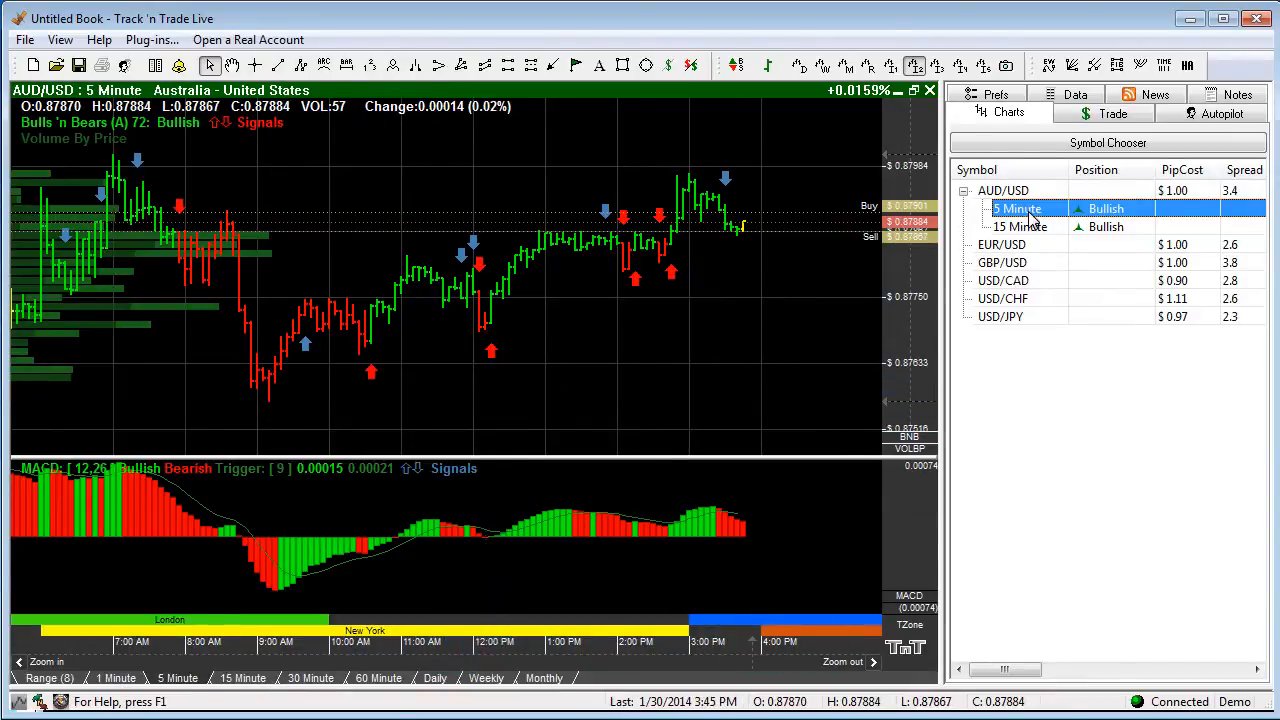
pyautogui.moveTo(308, 550)
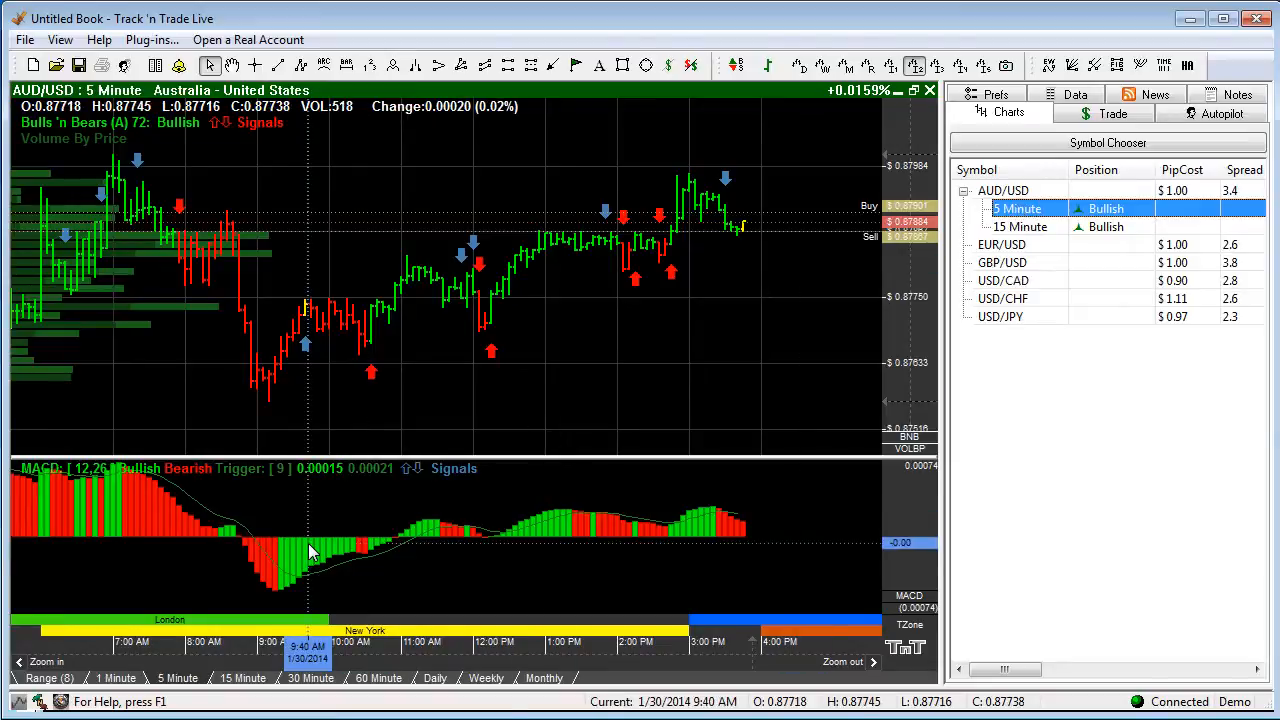
pyautogui.click(310, 678)
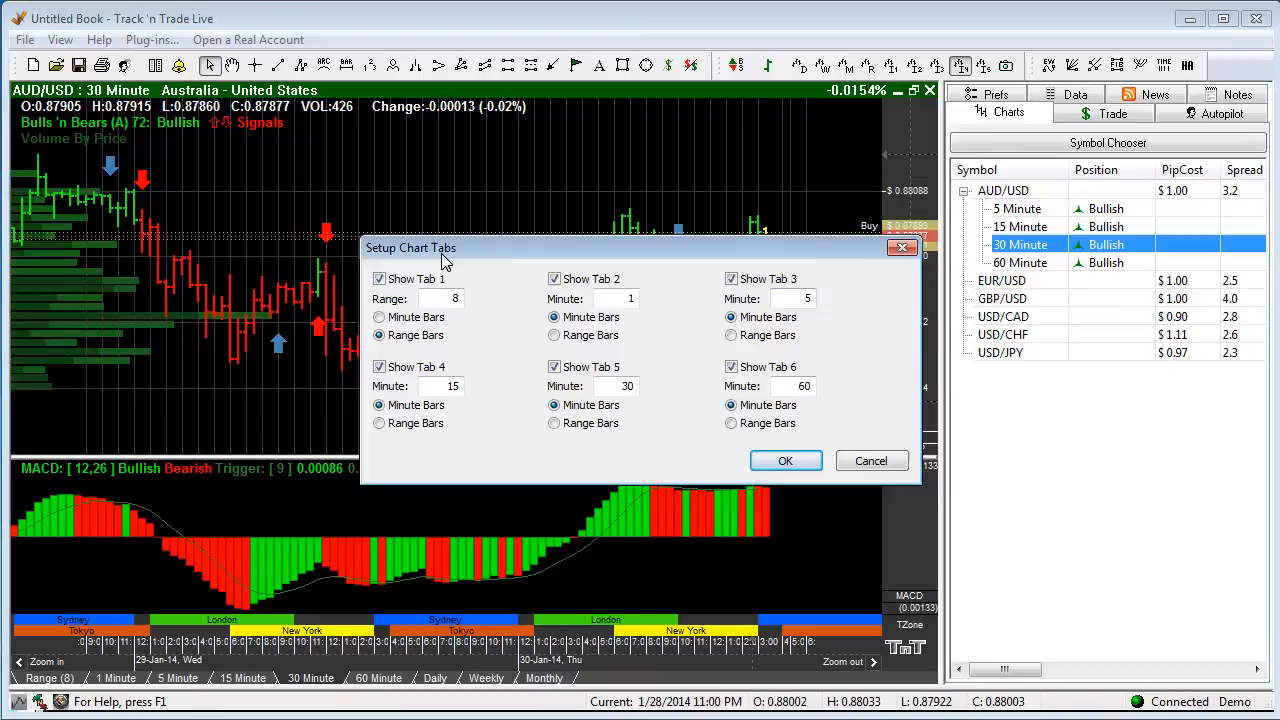
pyautogui.moveTo(570, 432)
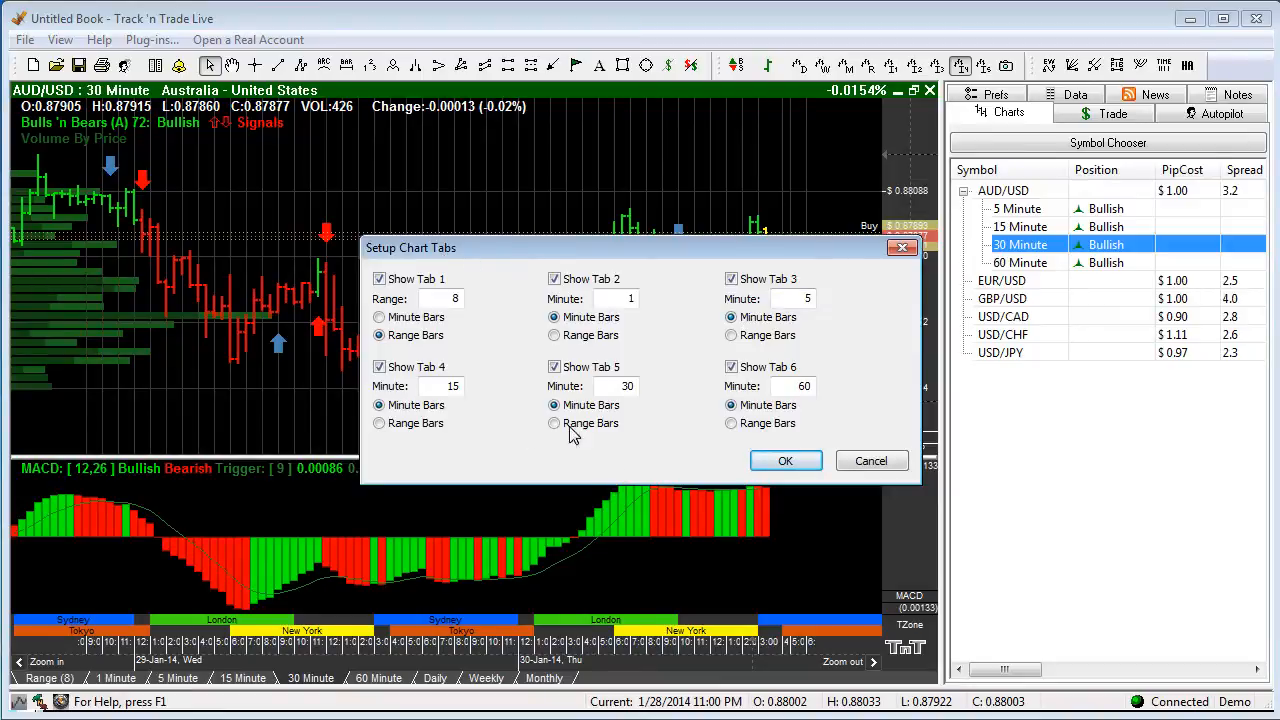
pyautogui.moveTo(180, 624)
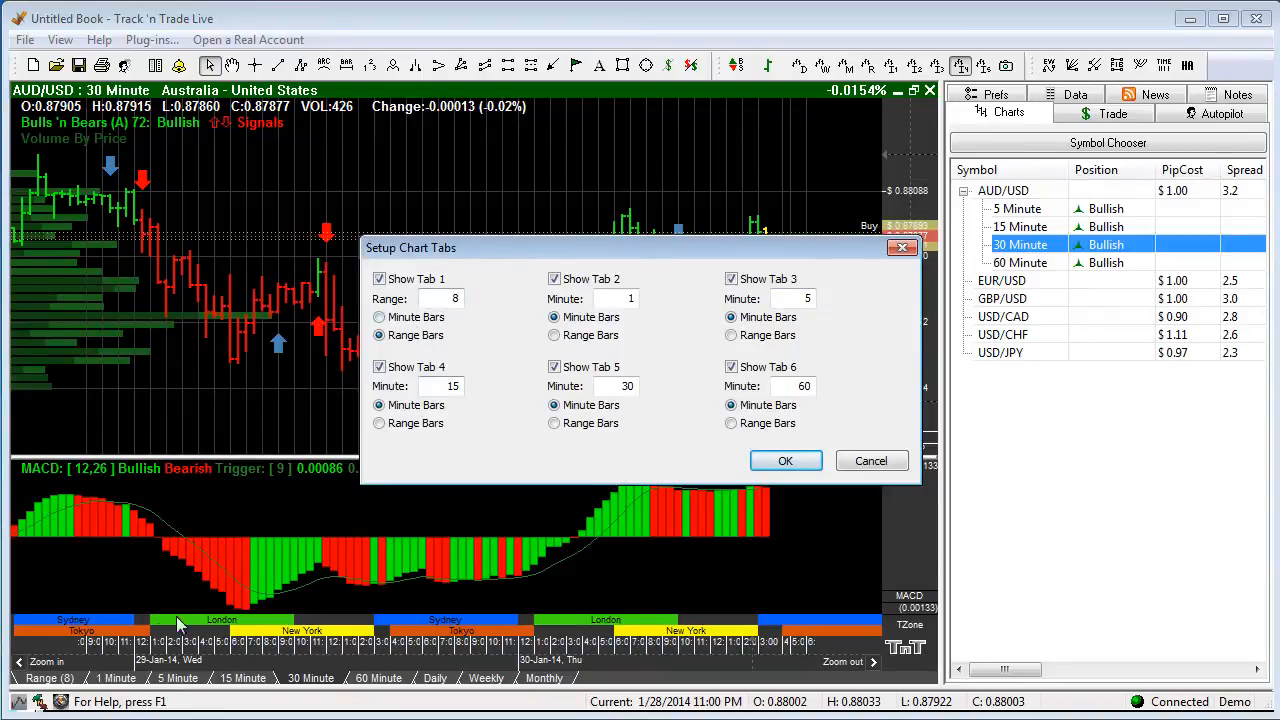
pyautogui.moveTo(500, 600)
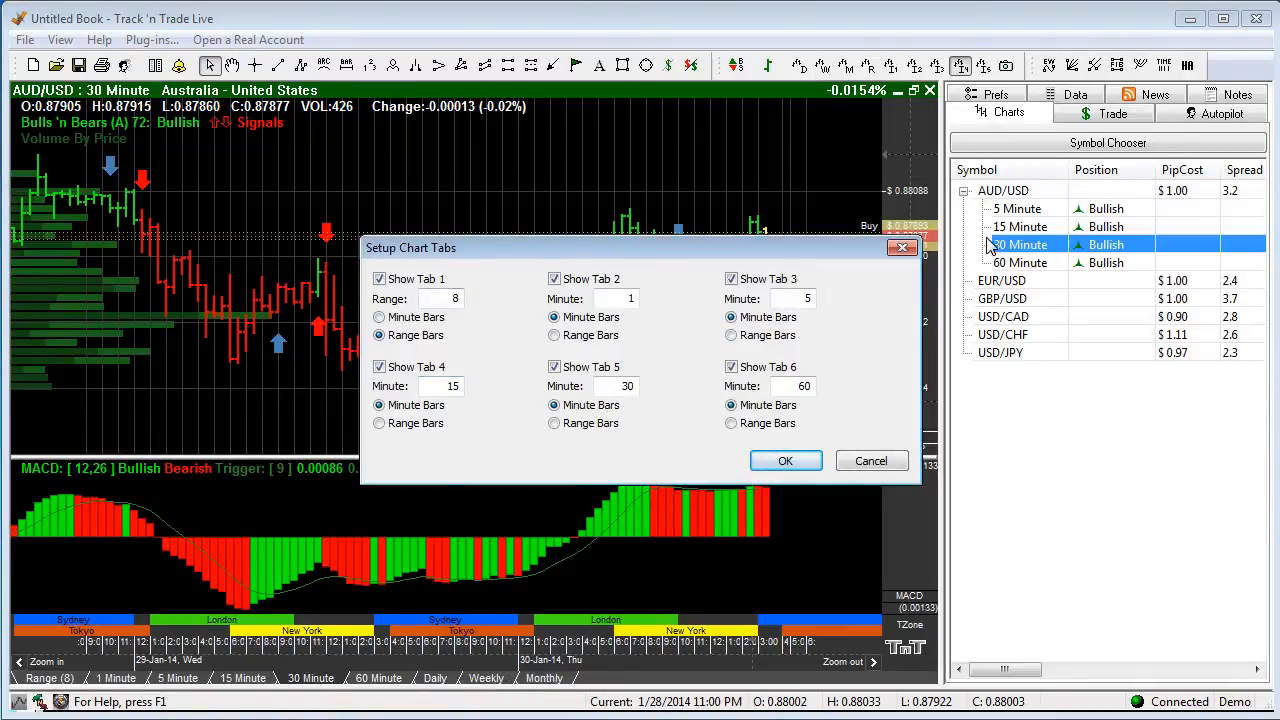
pyautogui.moveTo(1004, 222)
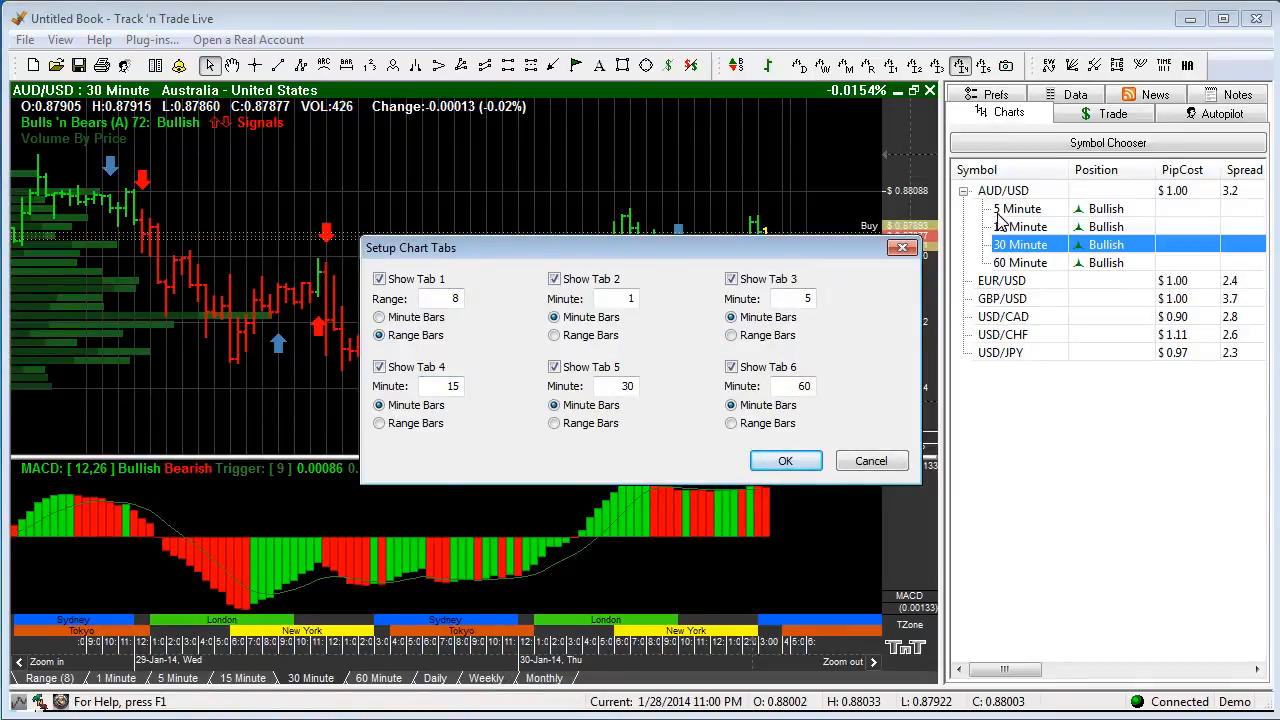